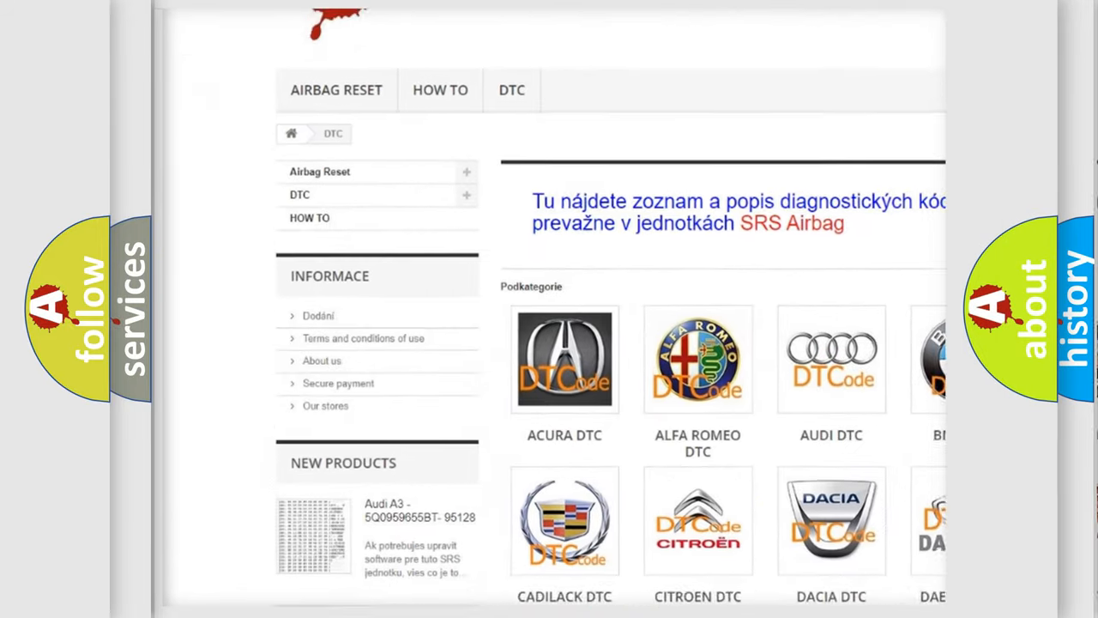
scroll(down, 3)
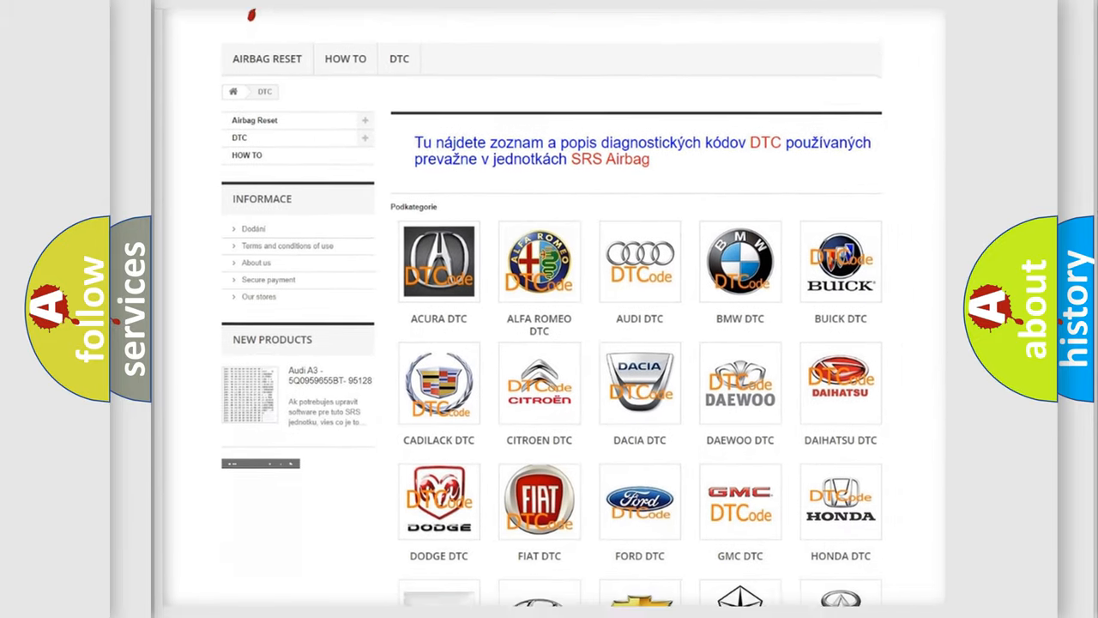
scroll(down, 3)
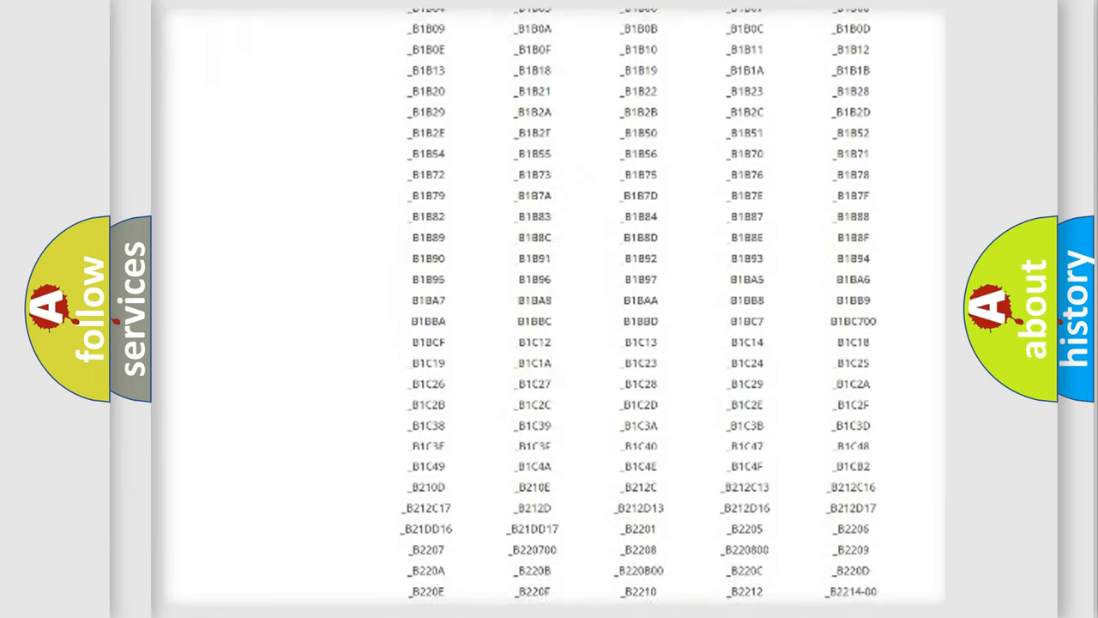
scroll(down, 3)
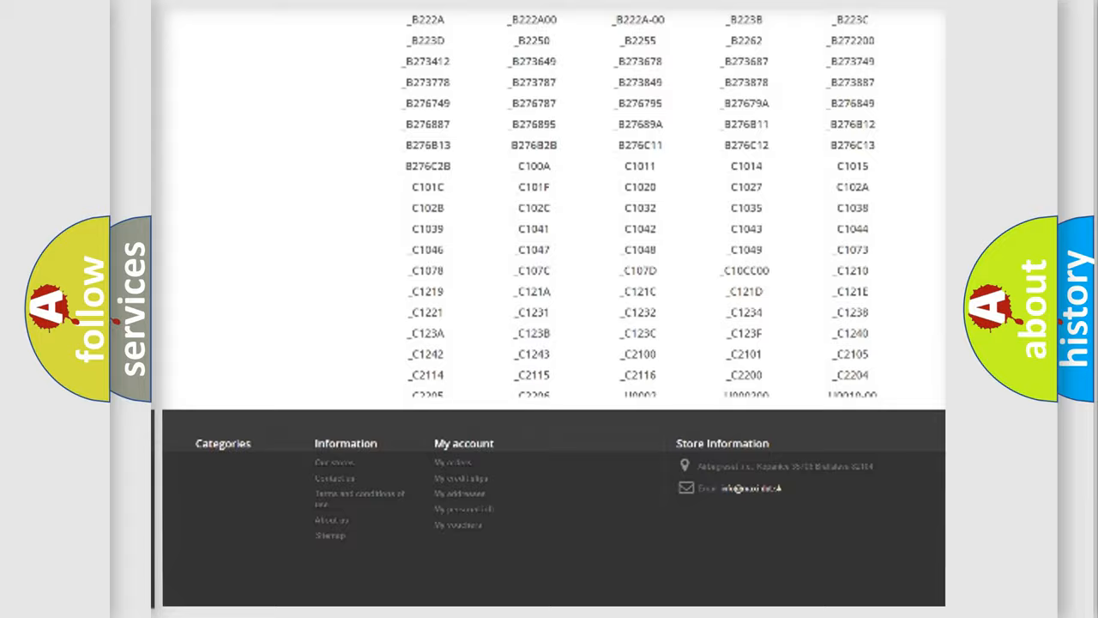
scroll(up, 3)
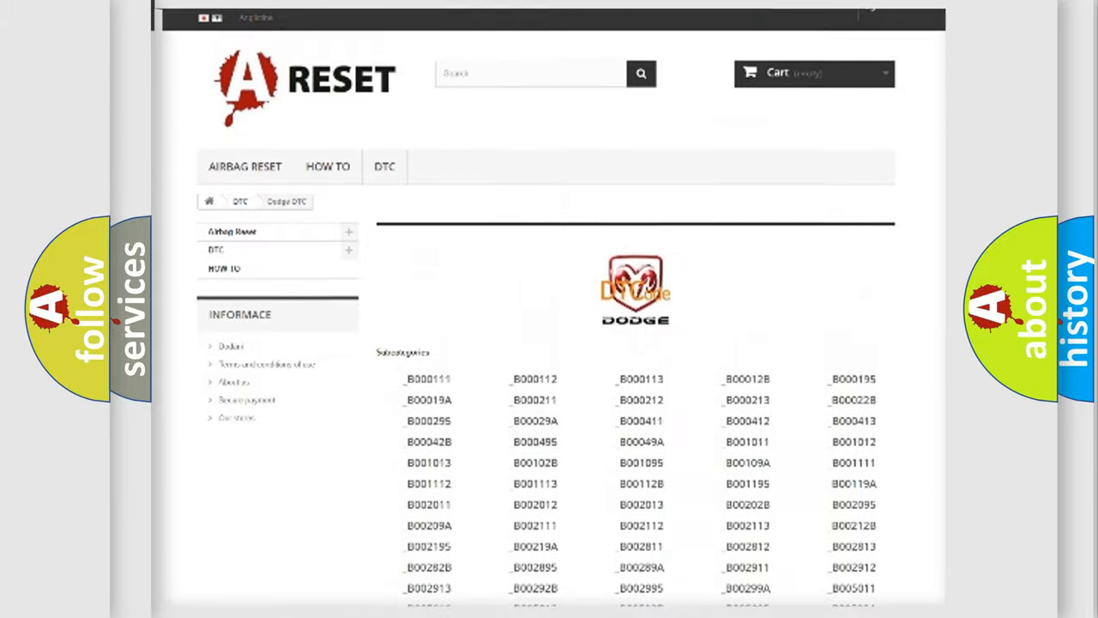